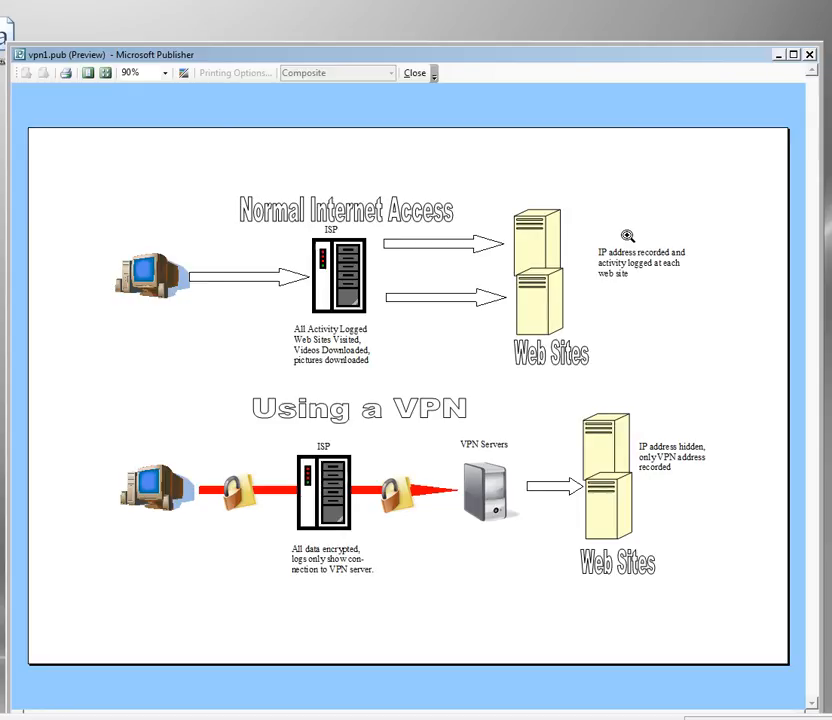
pyautogui.moveTo(260, 304)
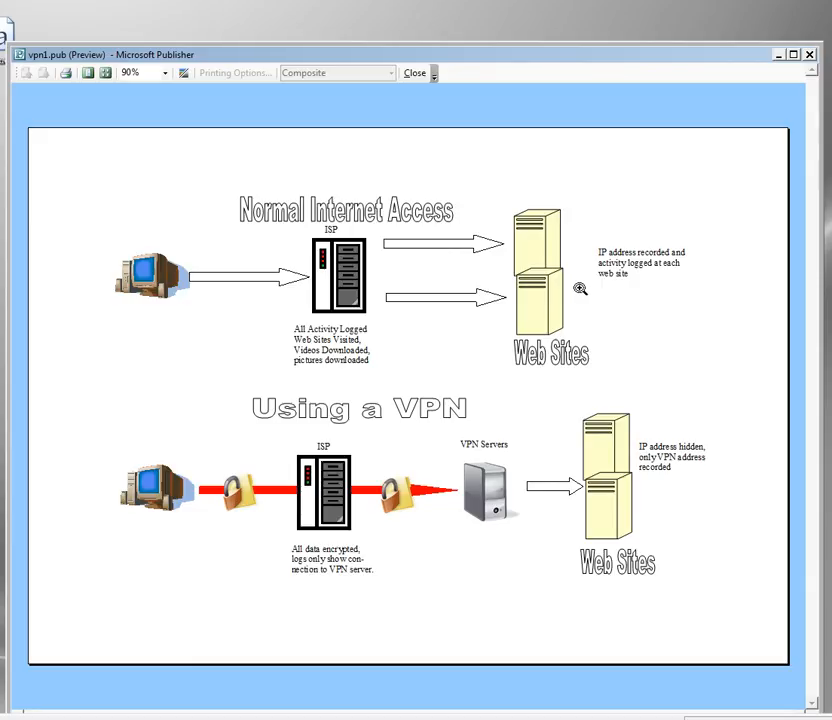
pyautogui.moveTo(176, 574)
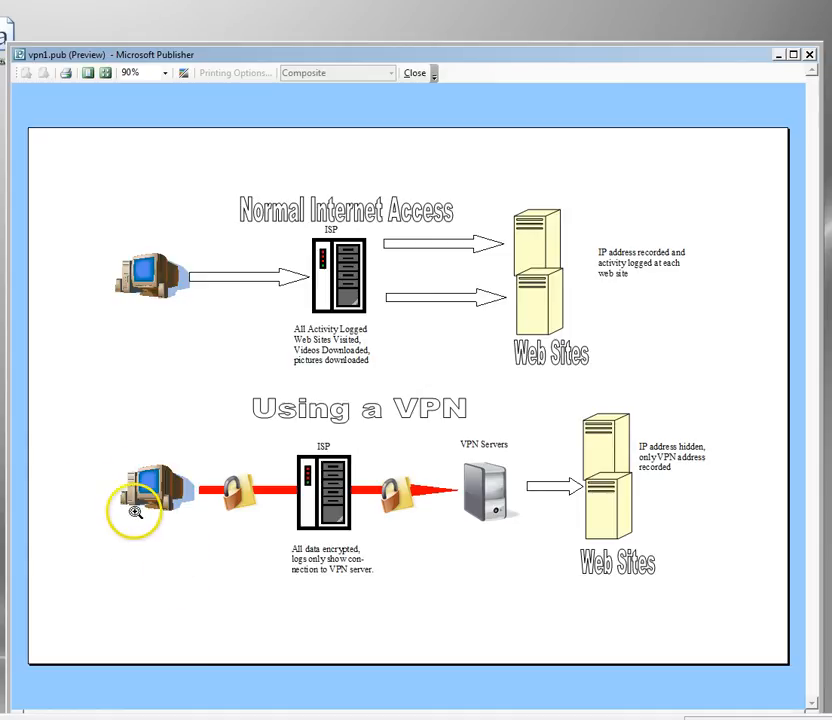
pyautogui.moveTo(310, 500)
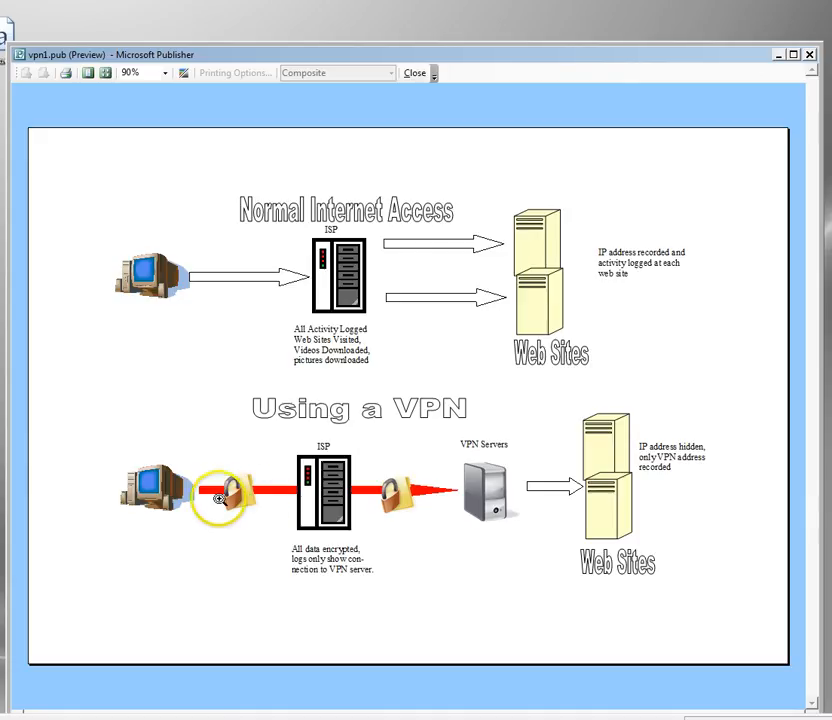
pyautogui.moveTo(480, 490)
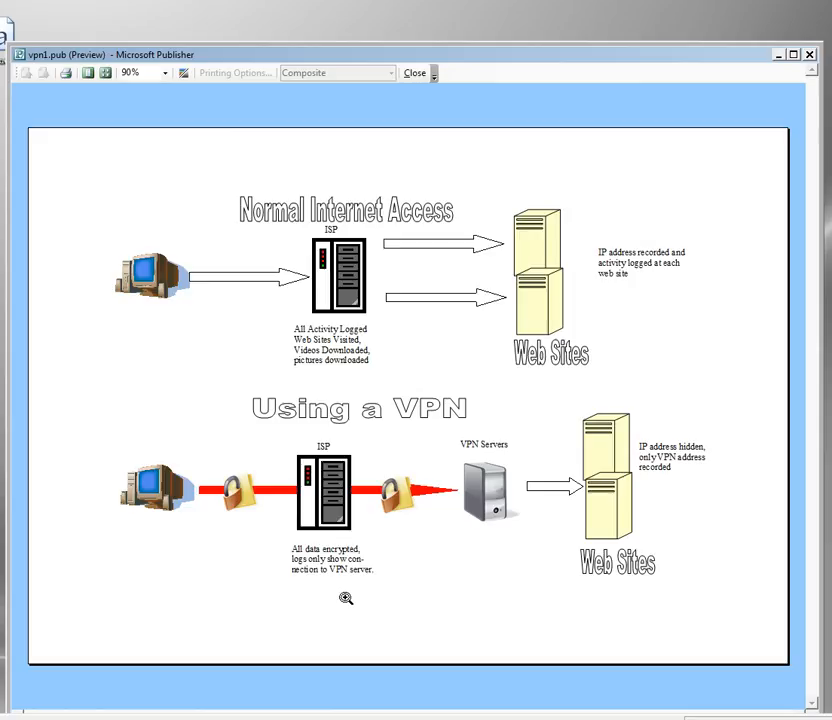
pyautogui.moveTo(356, 448)
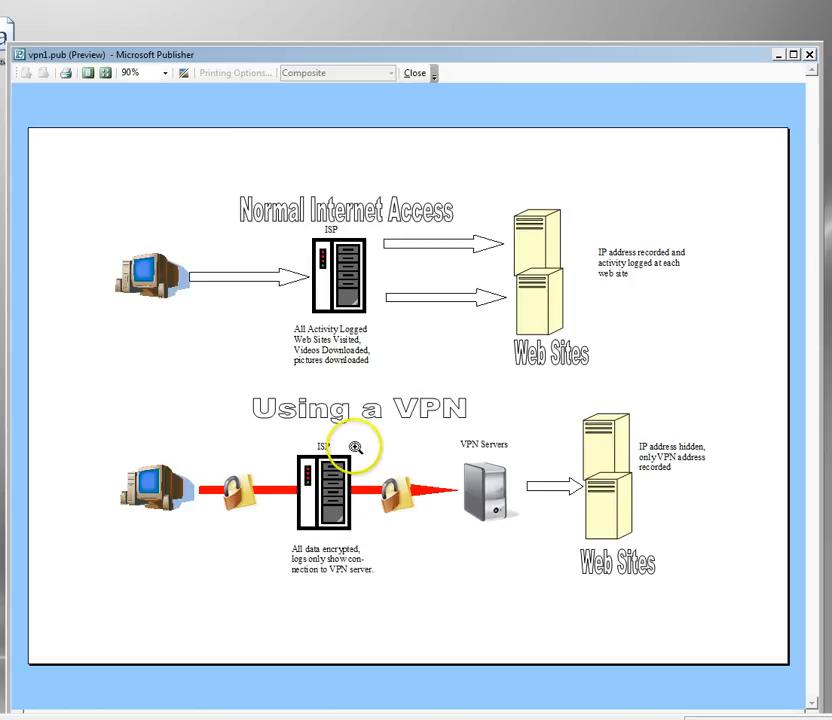
pyautogui.moveTo(484, 472)
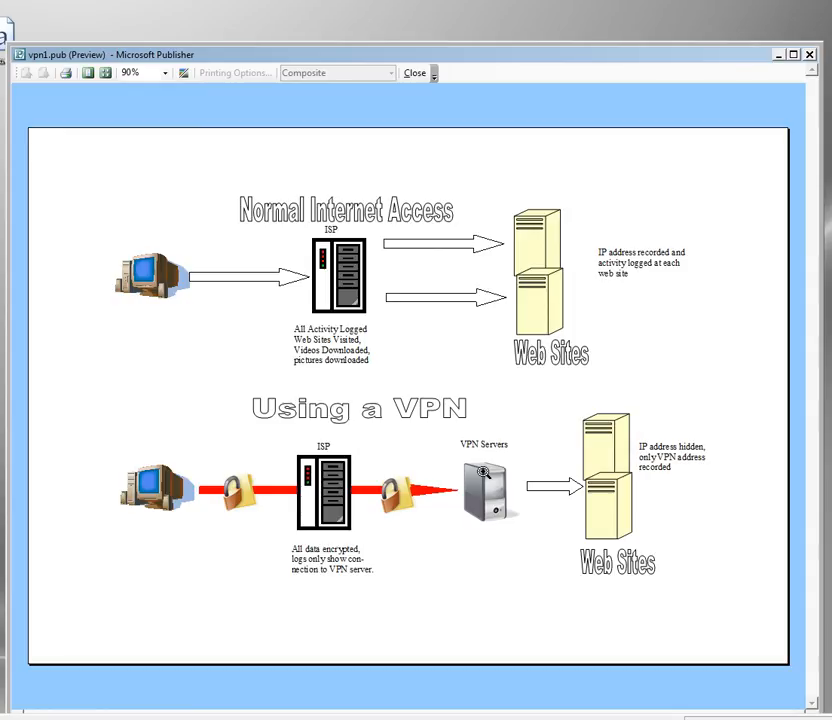
pyautogui.moveTo(668, 412)
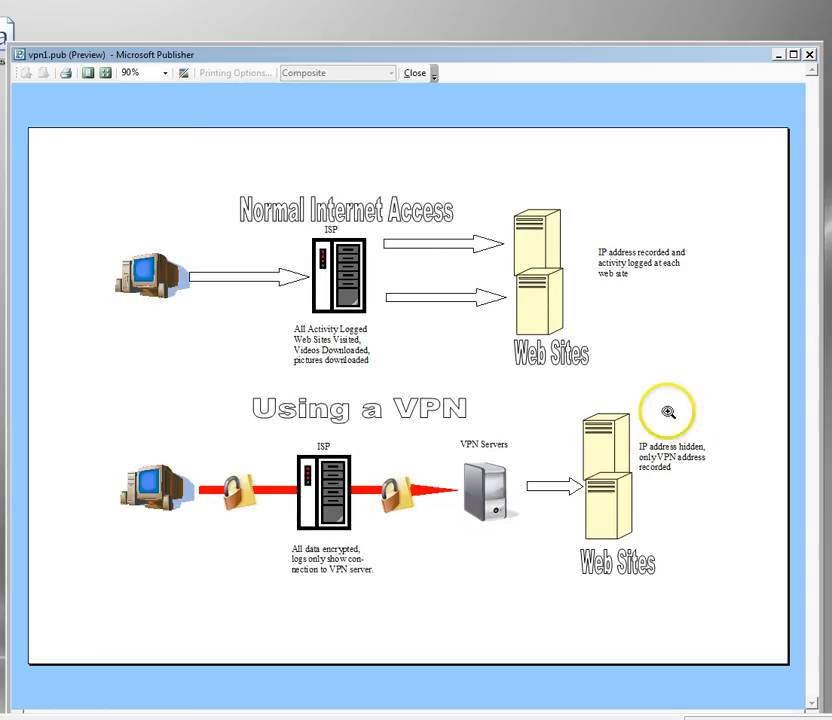
pyautogui.moveTo(678, 472)
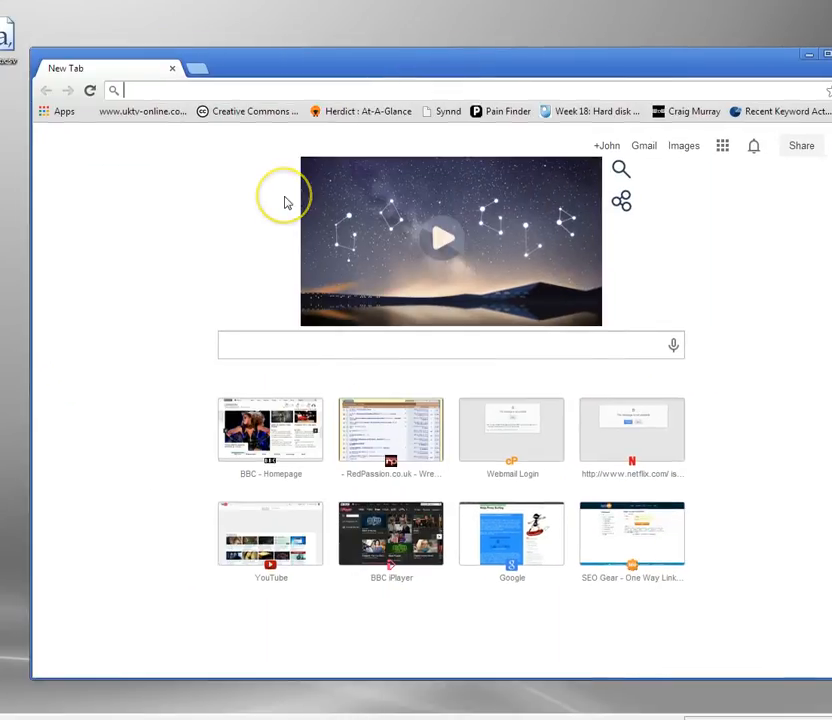
# Load ctv.ca in Chrome and choose WATCH FOR FREE NOW on the MasterChef banner.
pyautogui.write('ca')
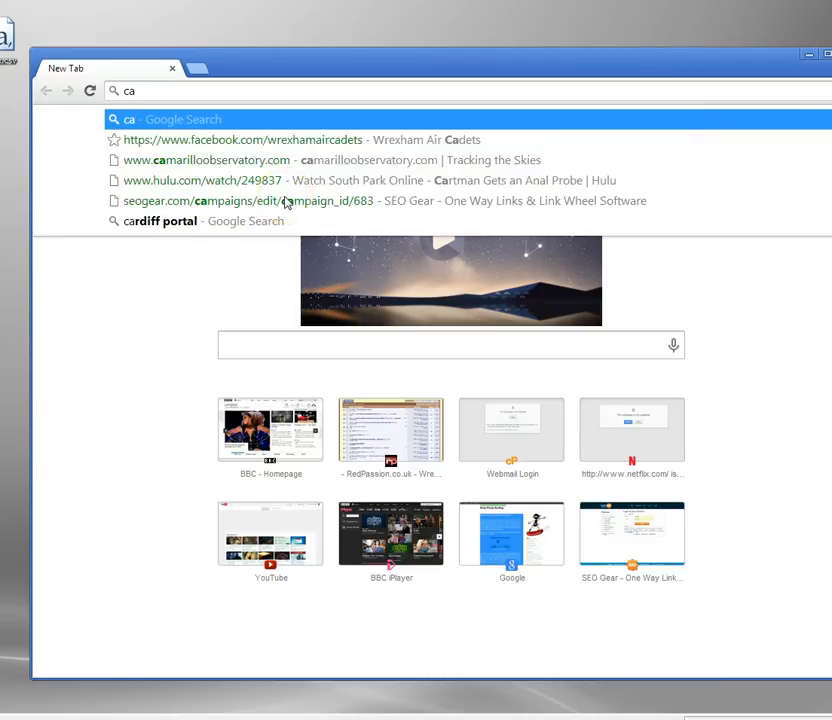
pyautogui.press('Backspace')
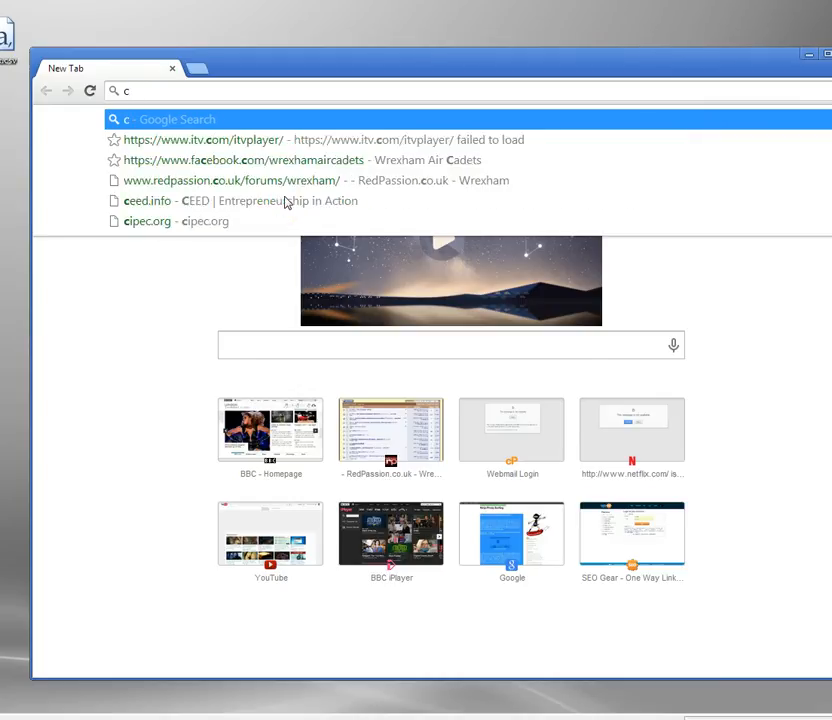
pyautogui.write('ctv.ca')
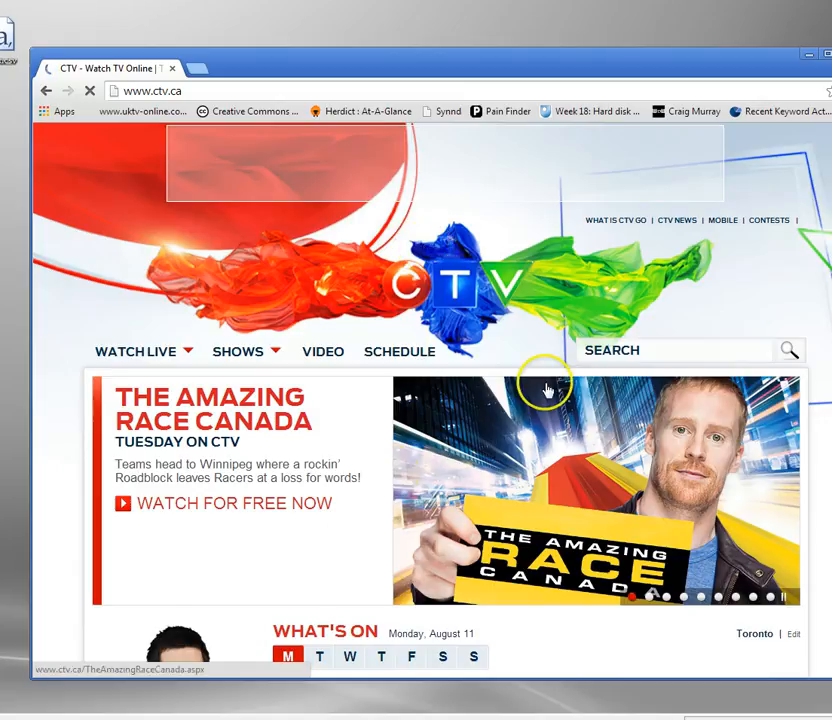
pyautogui.moveTo(262, 510)
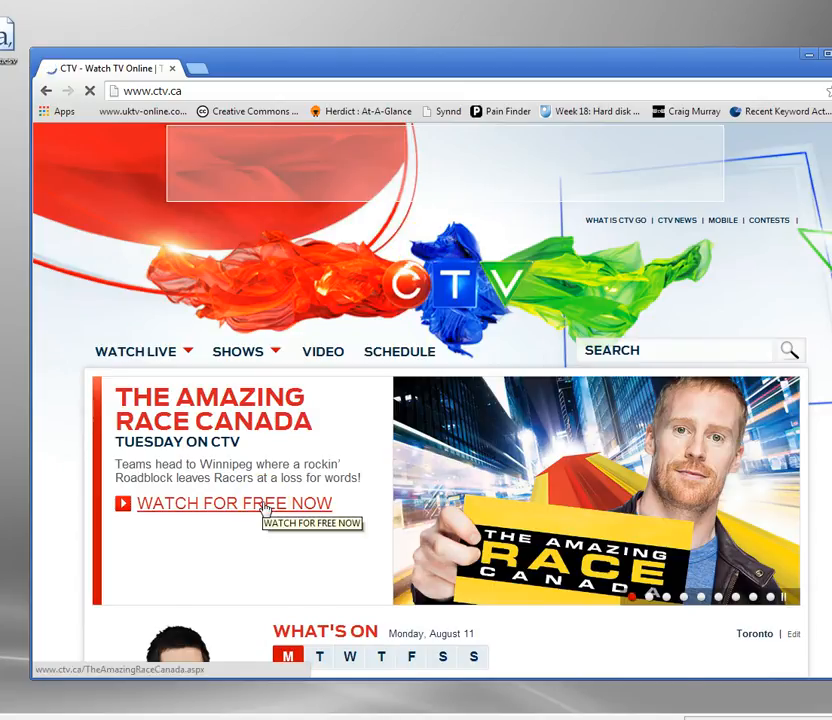
pyautogui.click(234, 504)
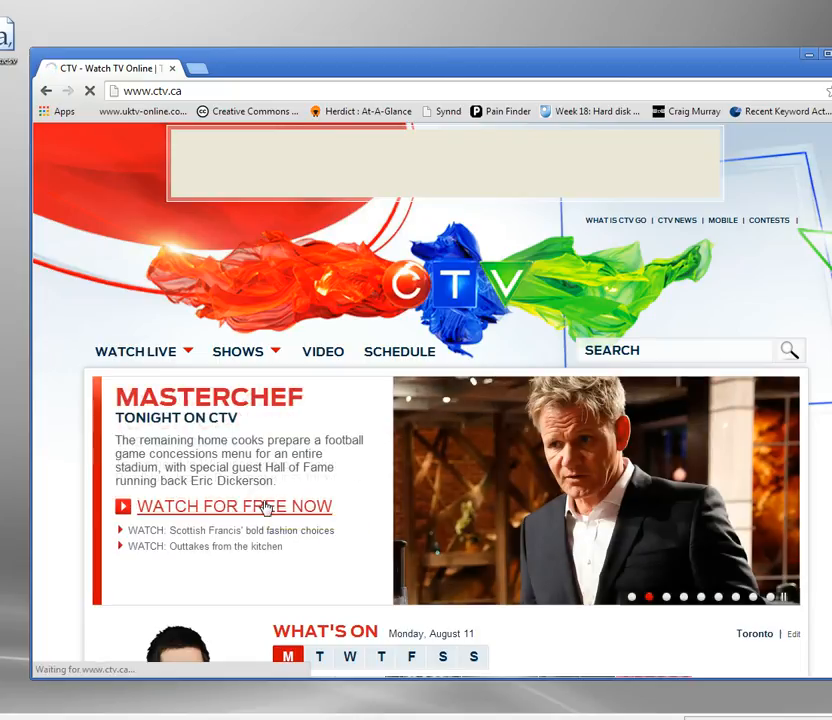
pyautogui.moveTo(378, 64)
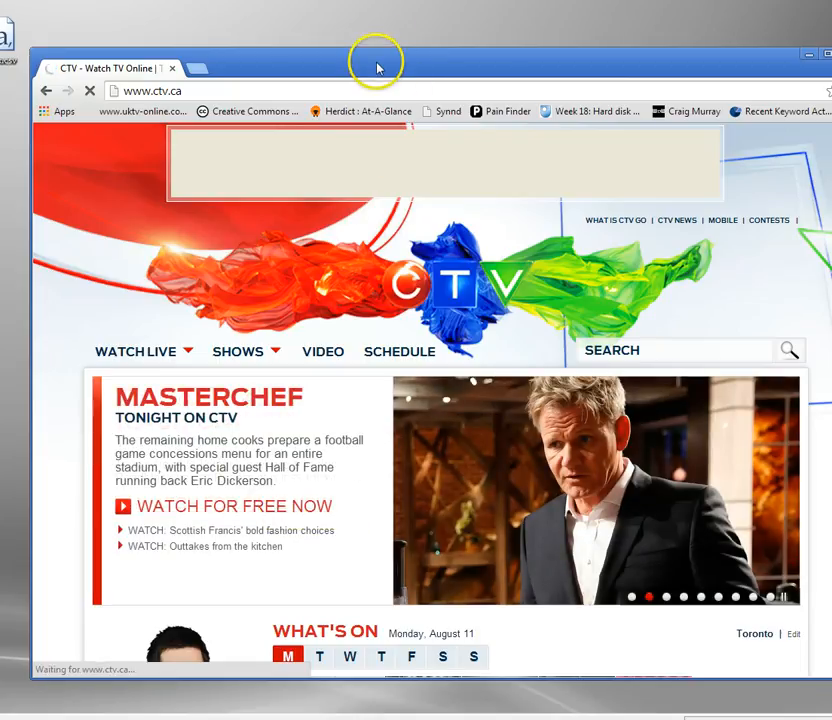
# Try playing the MasterChef video, see the outside-Canada block, then minimise Chrome to the desktop.
pyautogui.click(236, 506)
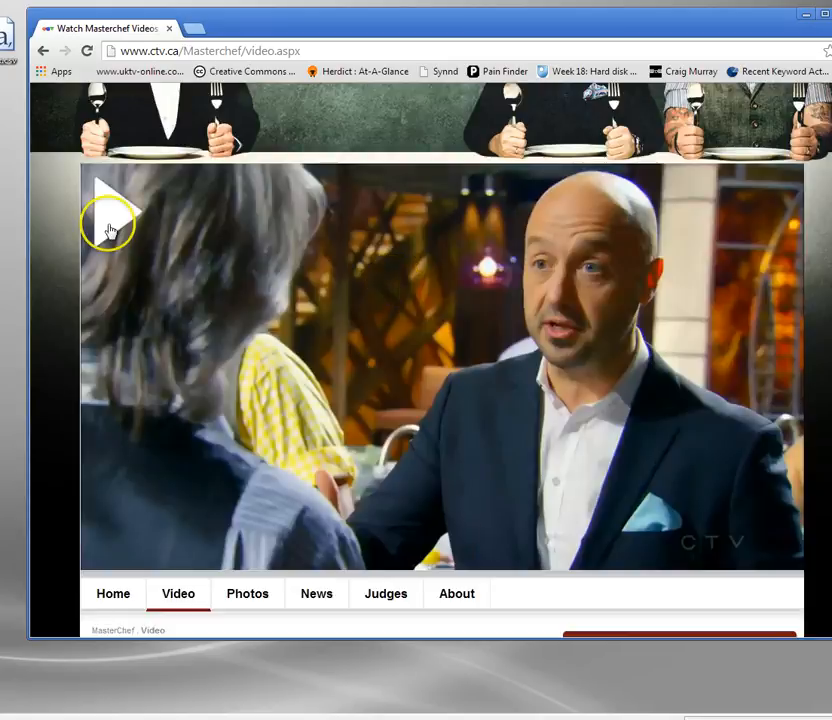
pyautogui.click(110, 190)
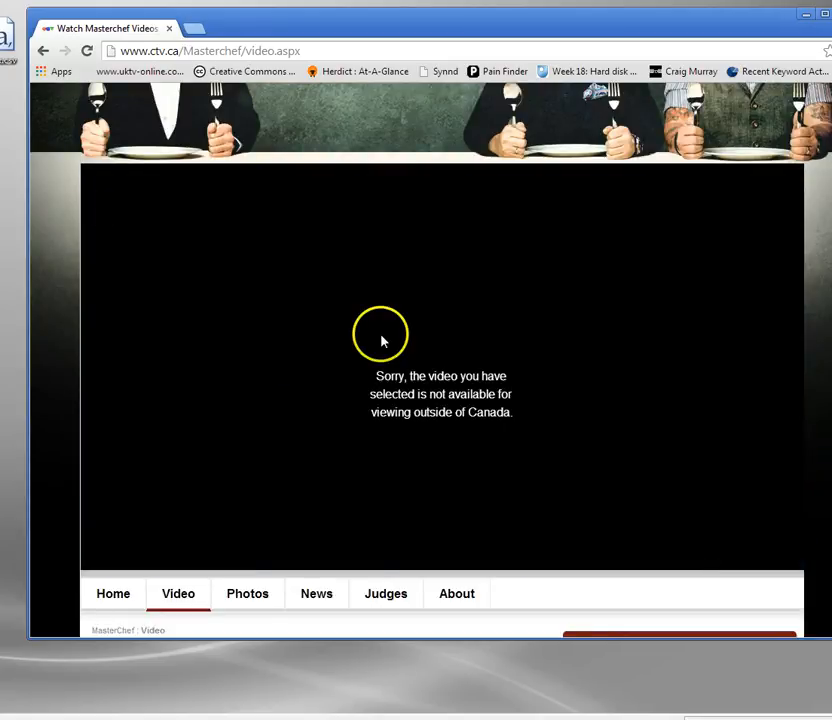
pyautogui.moveTo(292, 428)
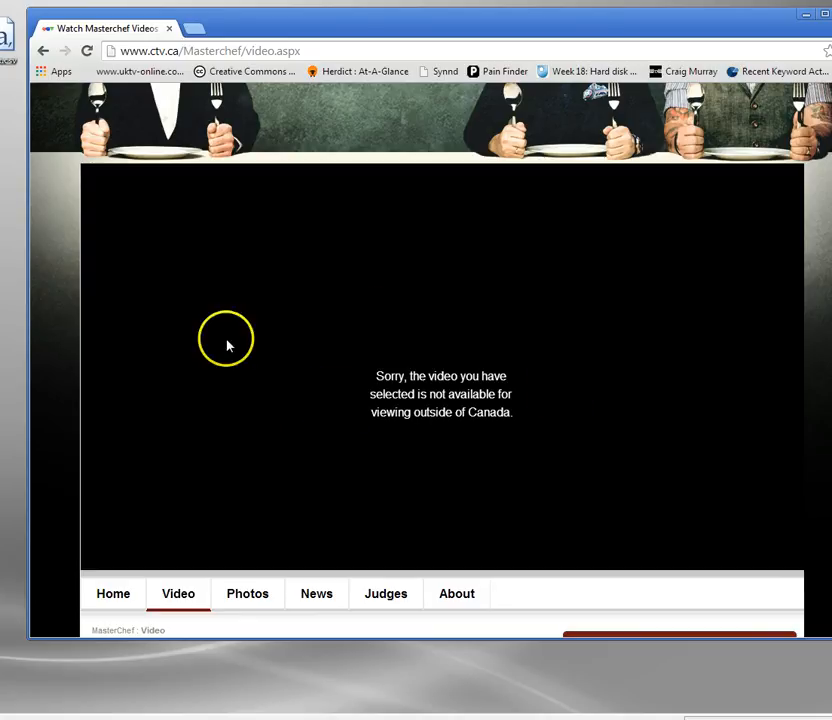
pyautogui.moveTo(658, 384)
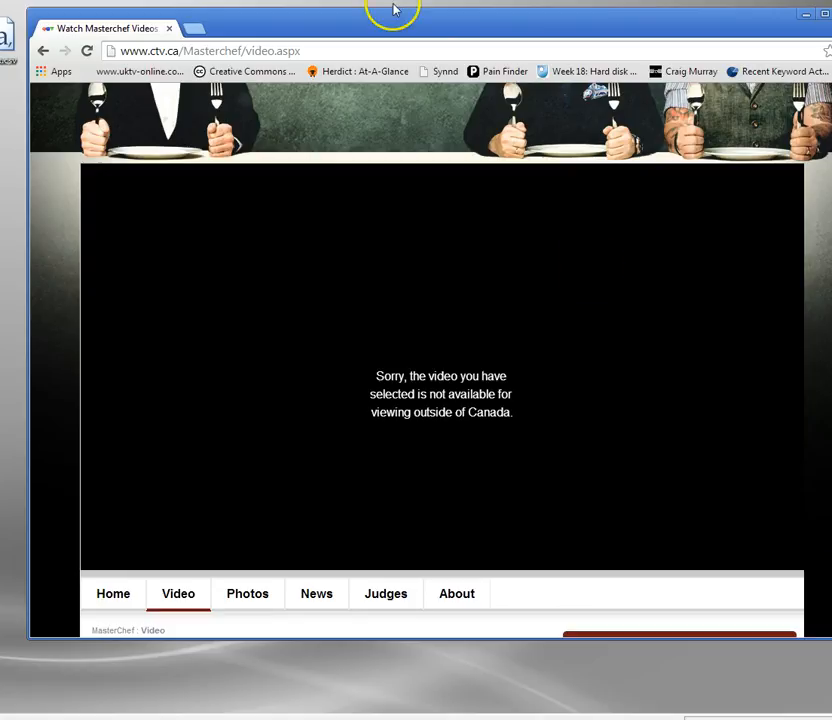
pyautogui.click(170, 28)
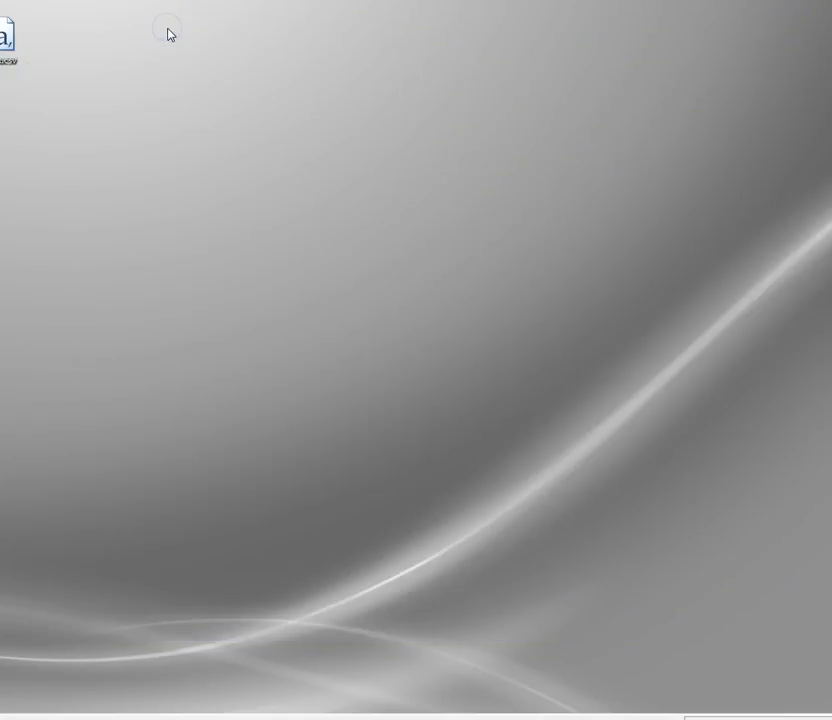
# Bring up Identity Cloaker from the tray and scroll the proxy list to the CA 2 - Toronto servers.
pyautogui.click(652, 668)
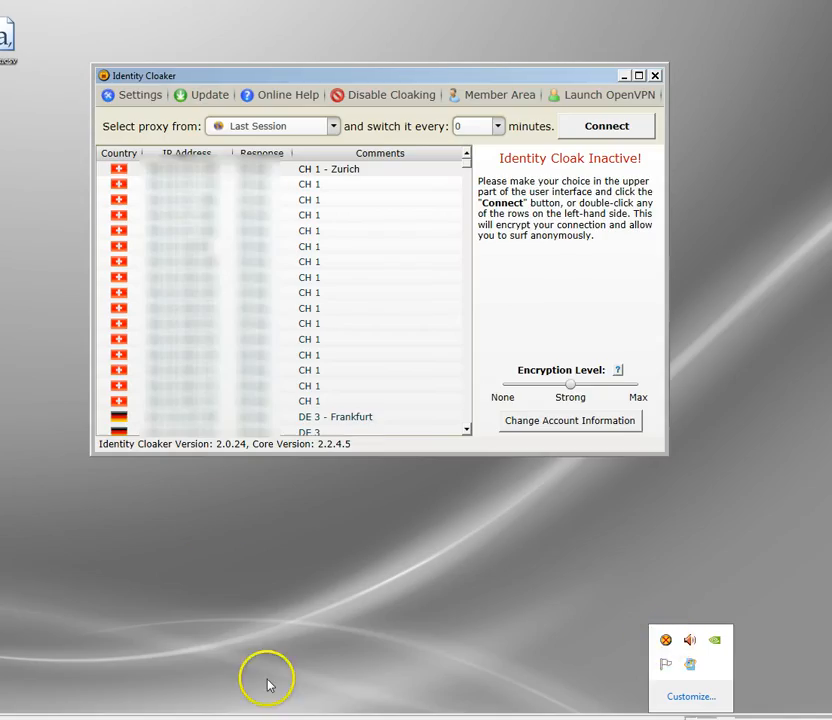
pyautogui.moveTo(214, 494)
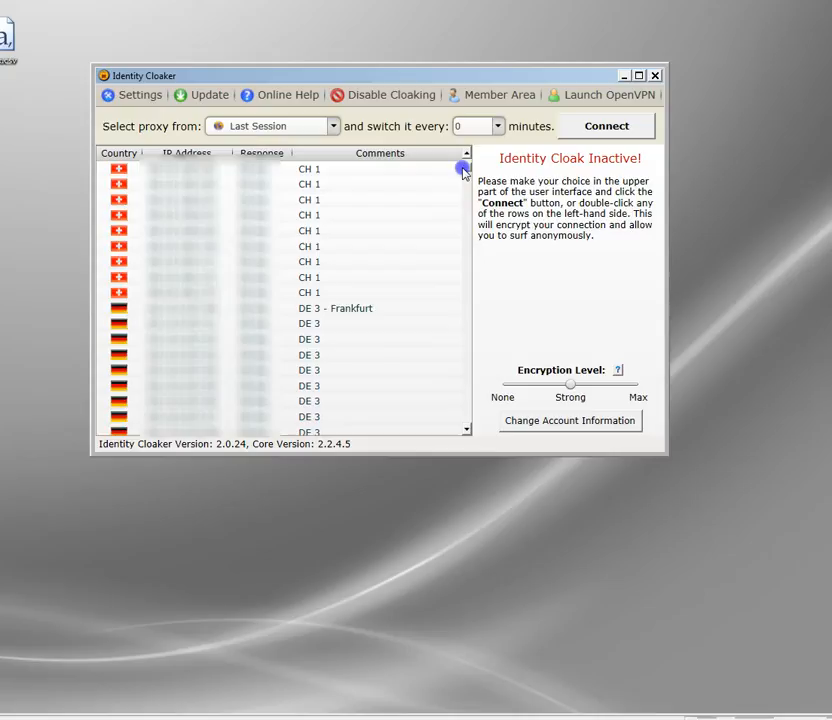
pyautogui.scroll(-3)
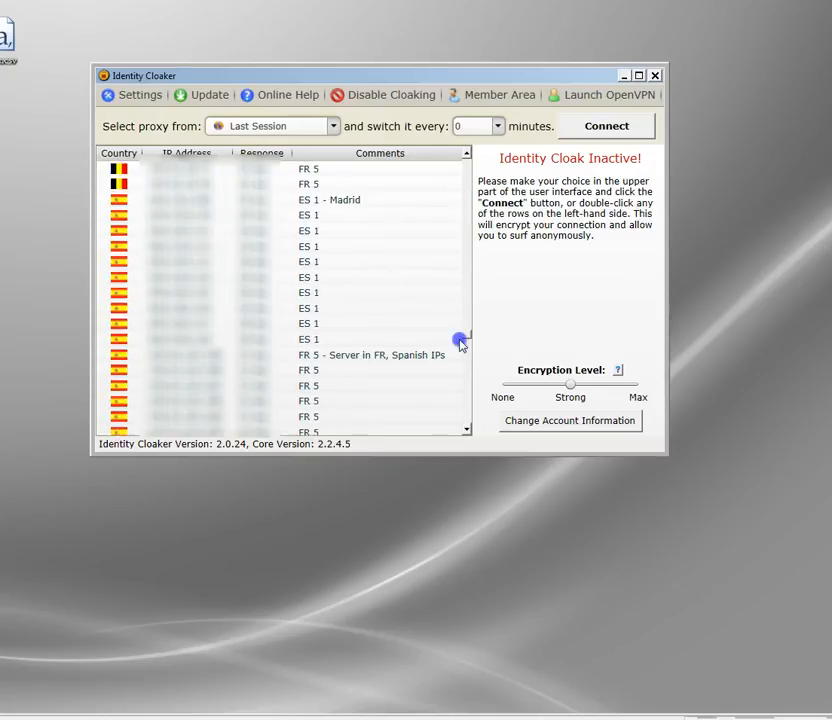
pyautogui.scroll(-3)
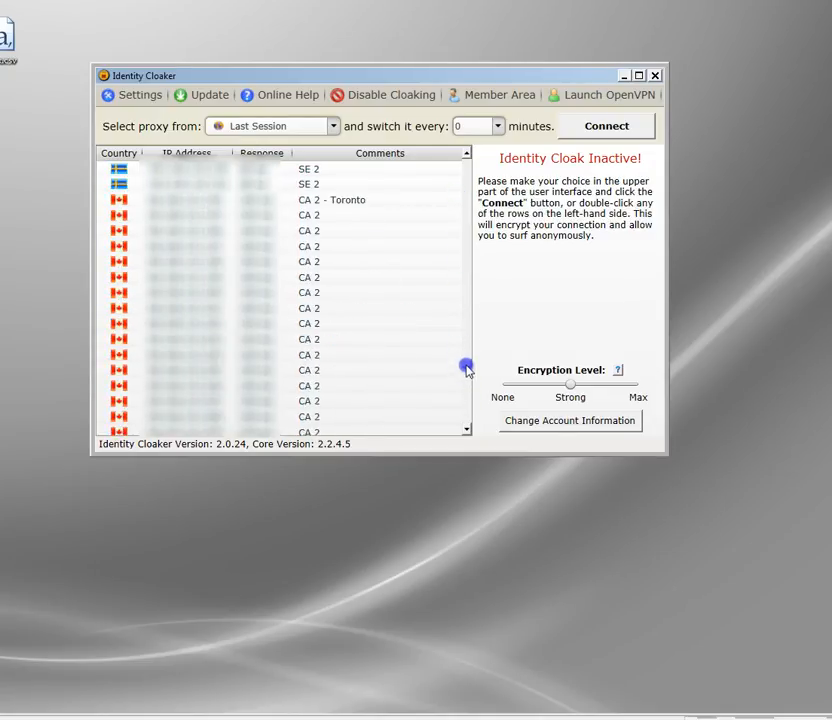
pyautogui.scroll(-3)
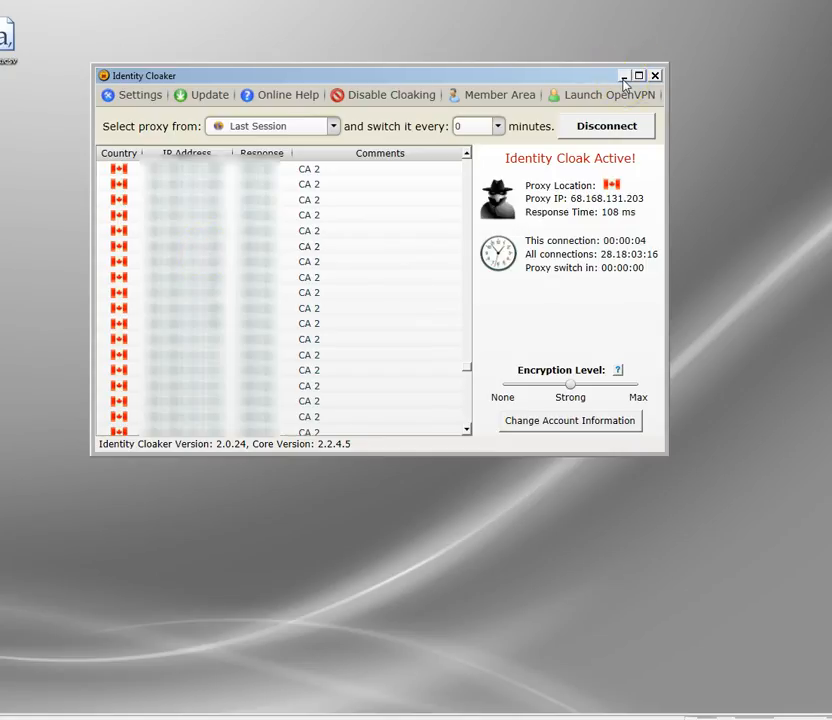
pyautogui.moveTo(624, 76)
pyautogui.write('ca')
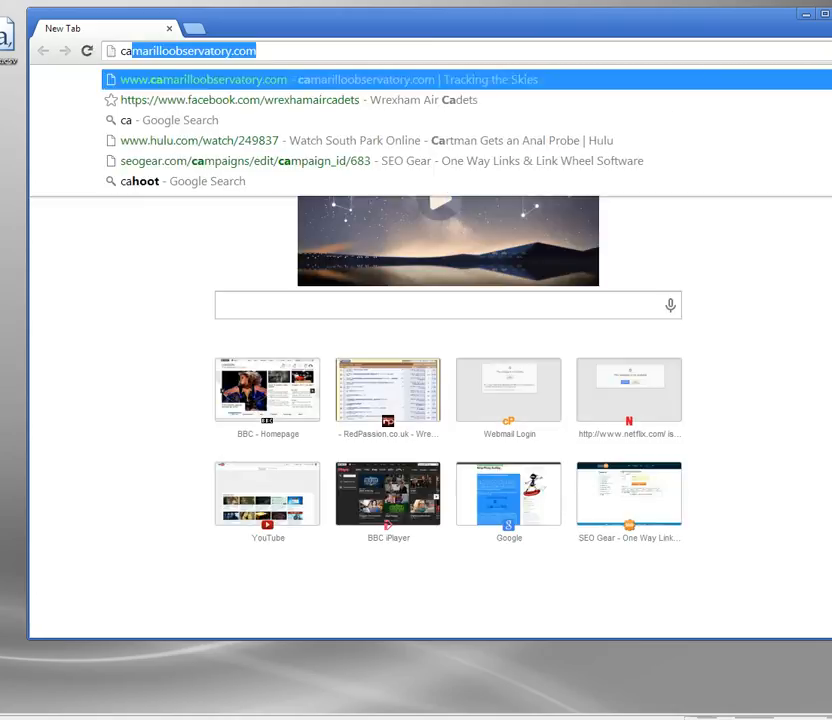
# Reload ctv.ca in a new tab and scroll the homepage to the MasterChef feature.
pyautogui.write('cctv')
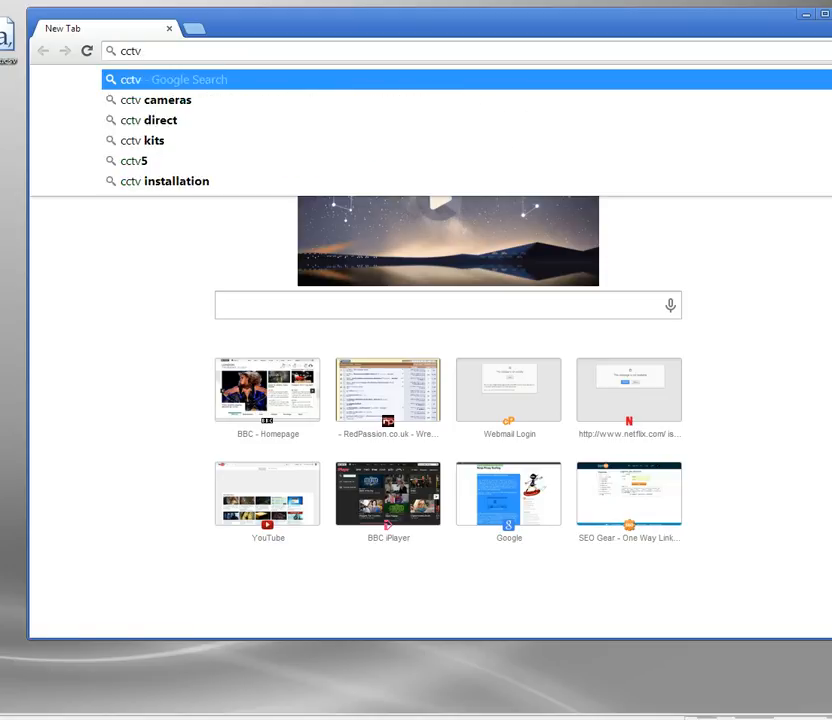
pyautogui.press('BackSpace')
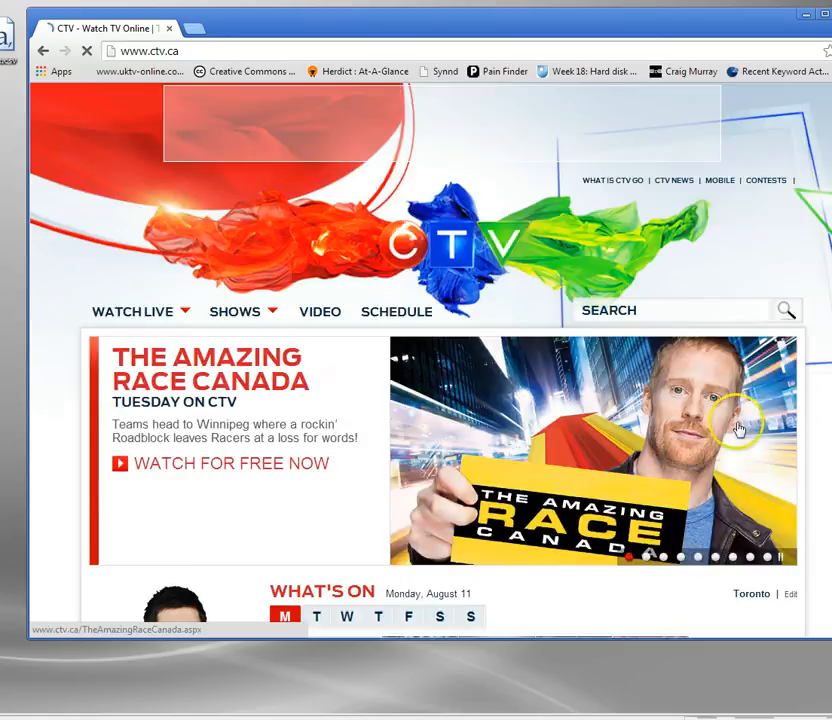
pyautogui.scroll(-3)
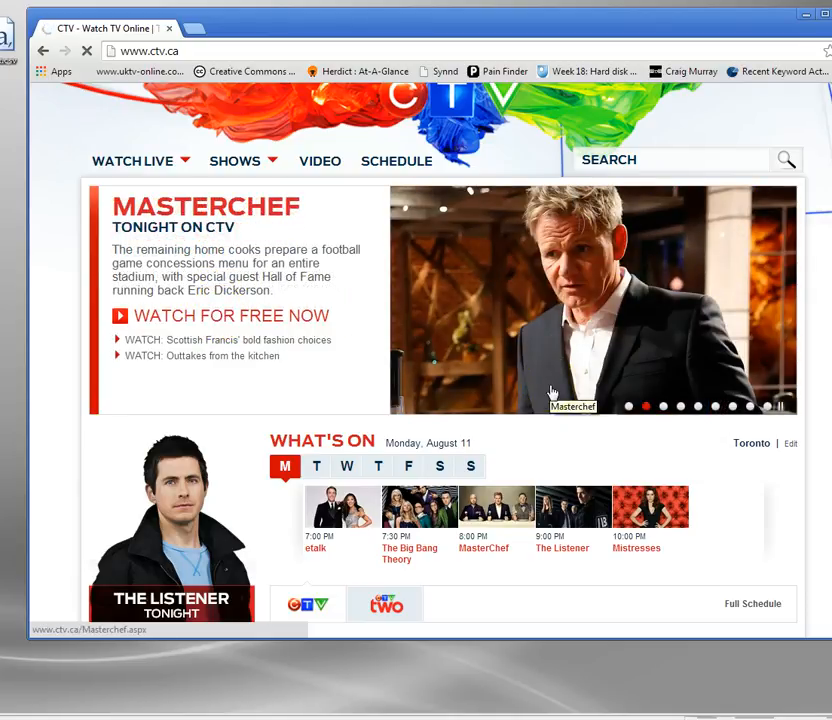
# Go to the MasterChef video page and start the episode playing through the Canadian proxy.
pyautogui.click(234, 316)
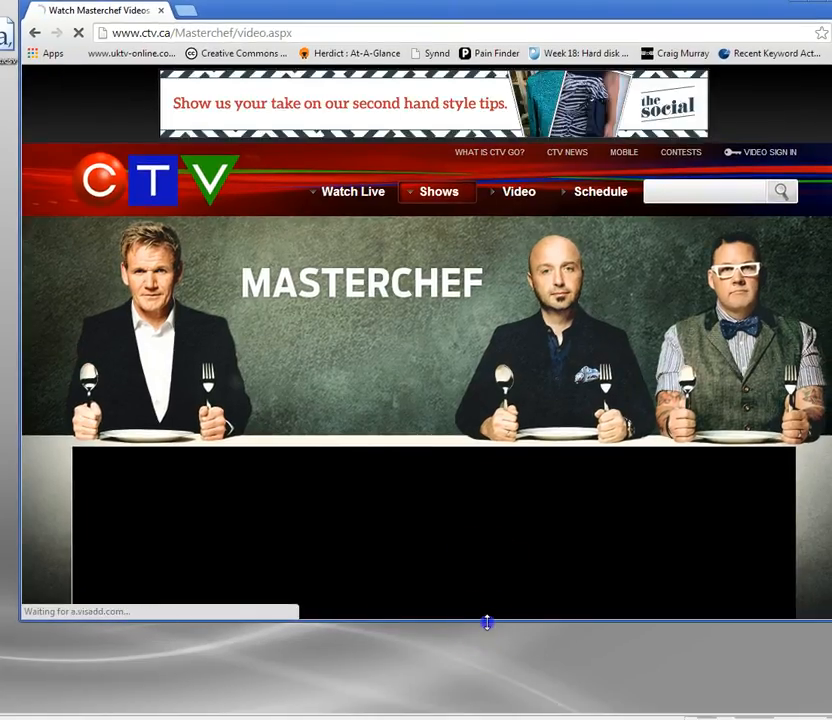
pyautogui.scroll(-3)
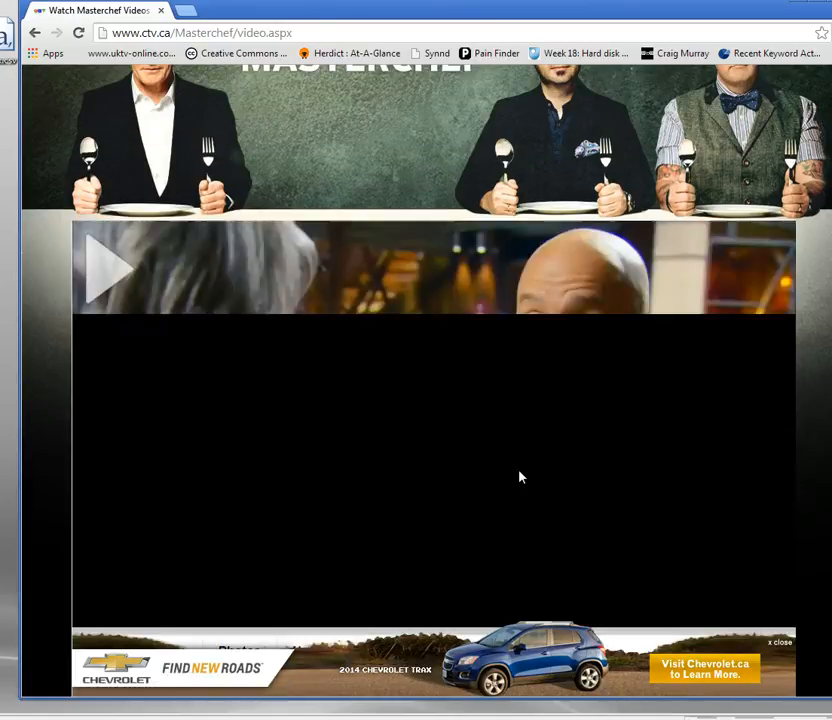
pyautogui.click(112, 270)
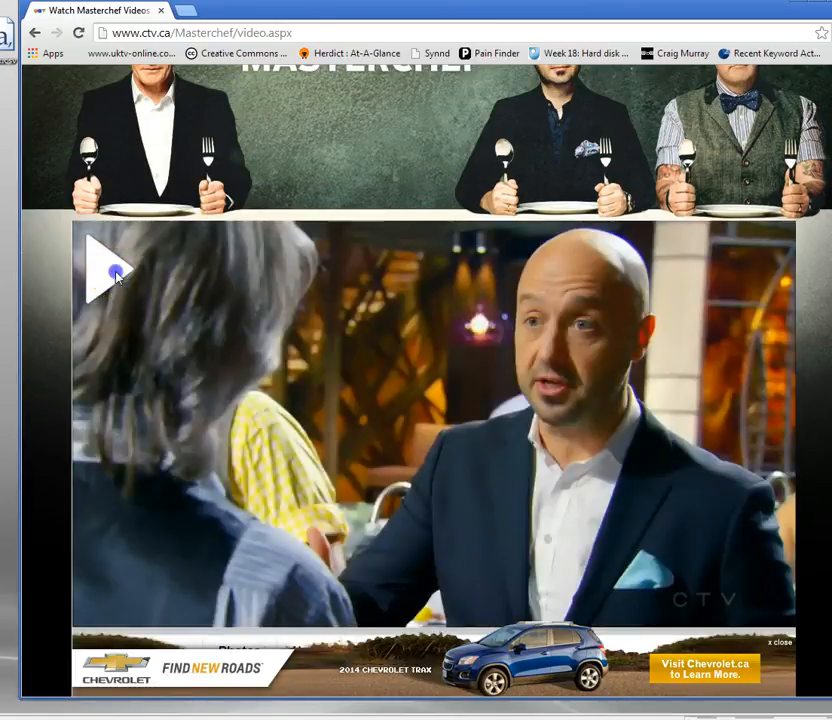
pyautogui.click(110, 272)
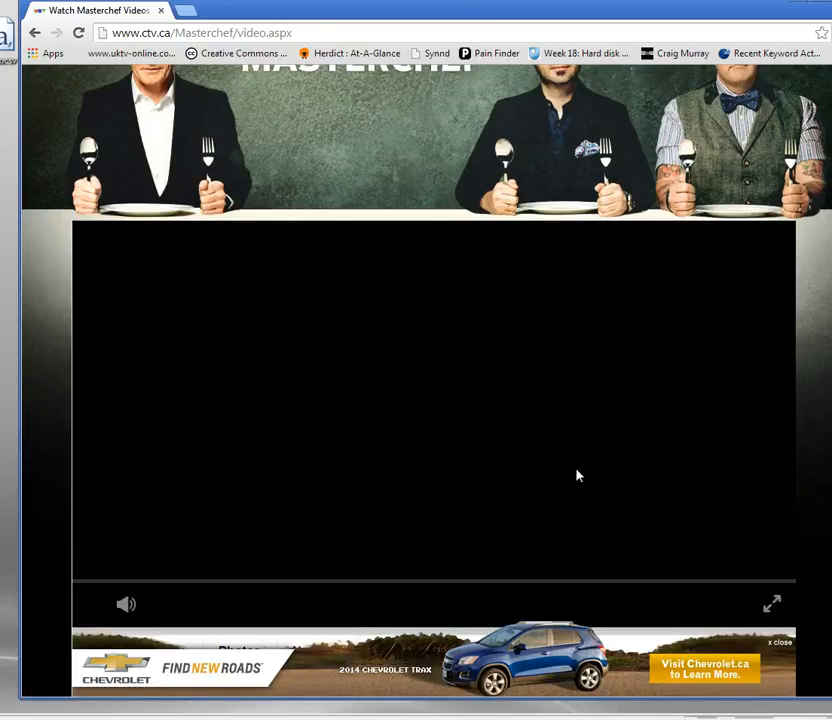